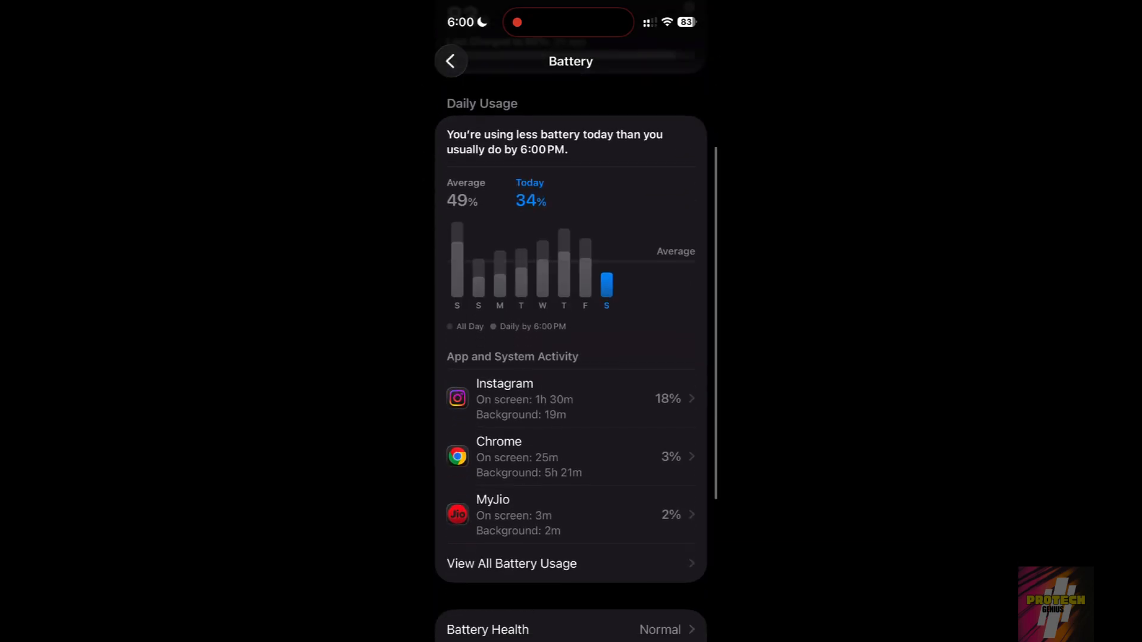
Scroll through the Battery page, then leave Settings for the home screen
scroll(down, 3)
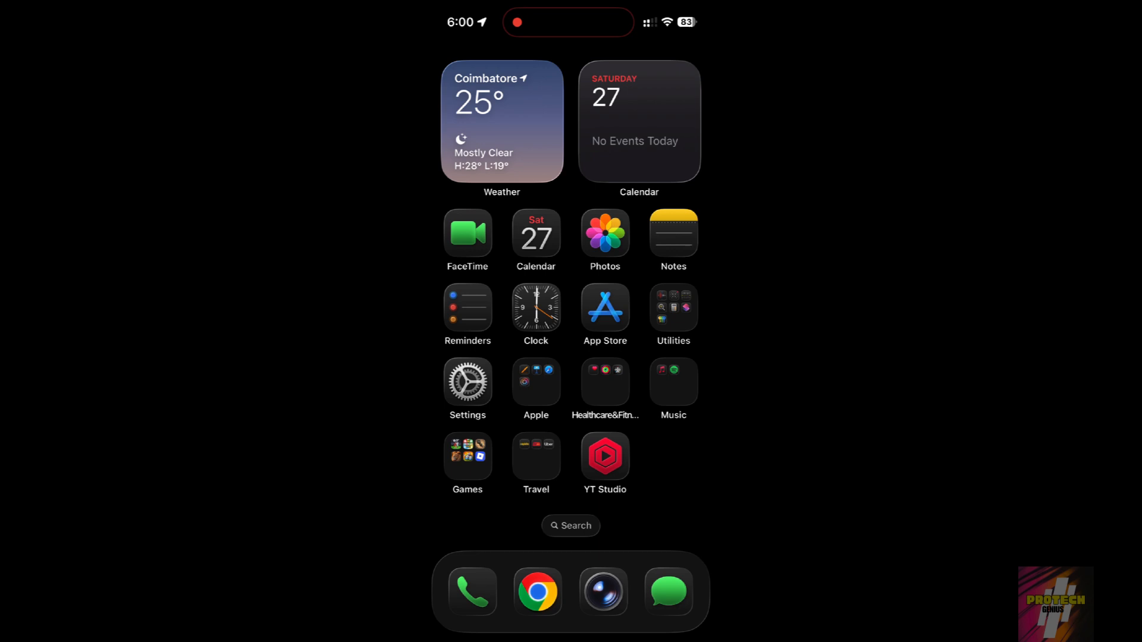
Launch Settings from the home screen and go into Battery
click(466, 381)
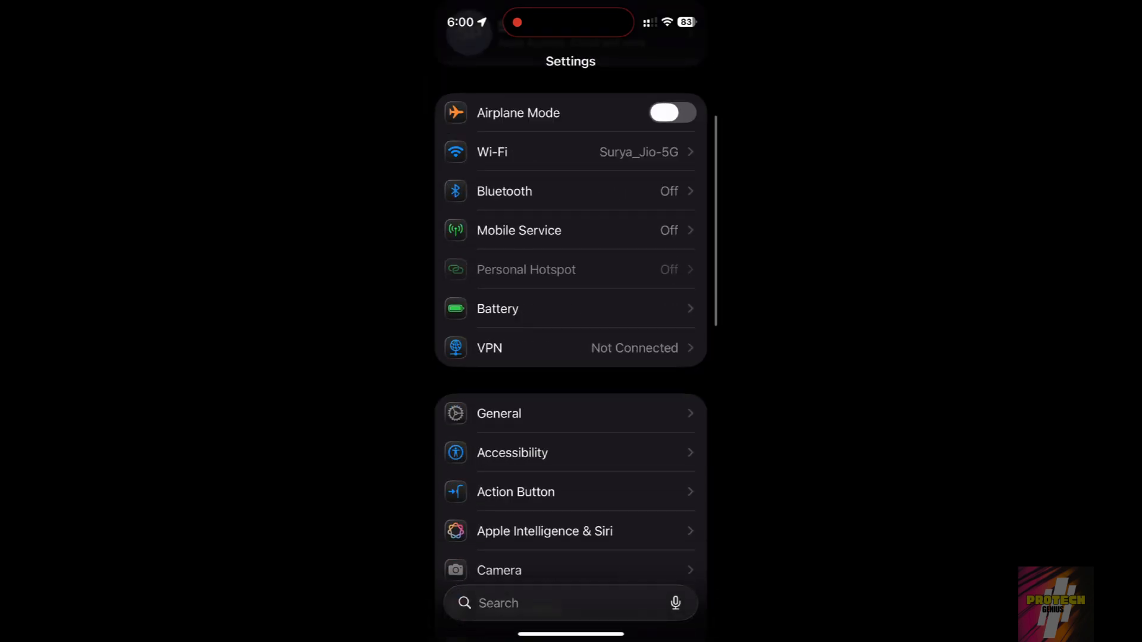
click(497, 308)
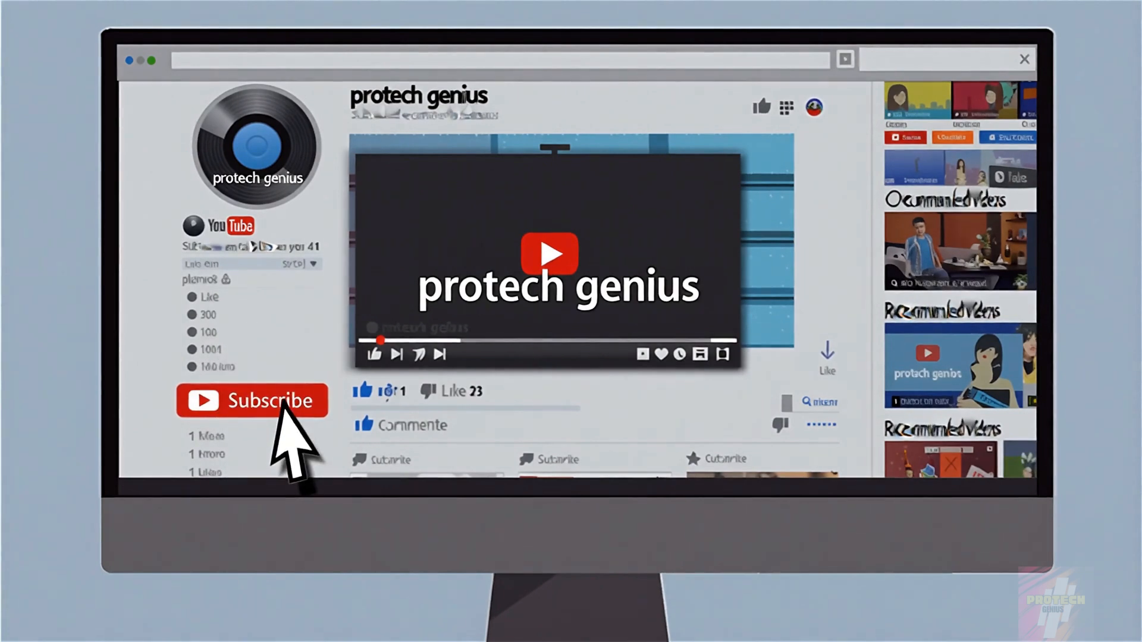
Expand View All Battery Usage to show daily usage and screen on/off totals
click(252, 400)
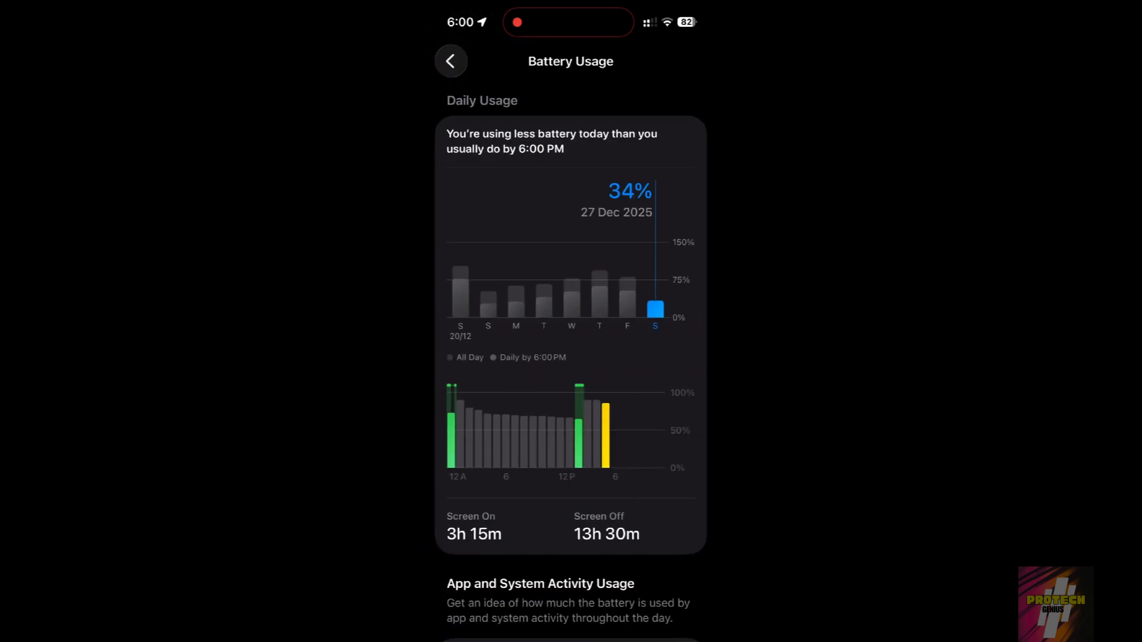
Check Battery Usage by App, then reopen Settings from the app switcher
scroll(down, 3)
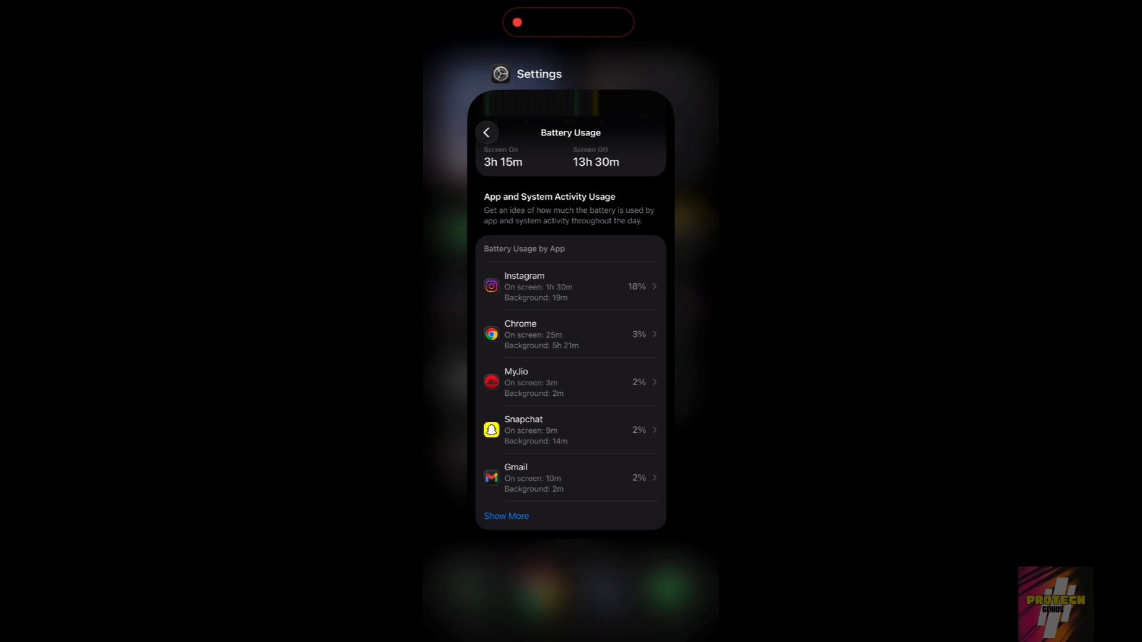
click(486, 132)
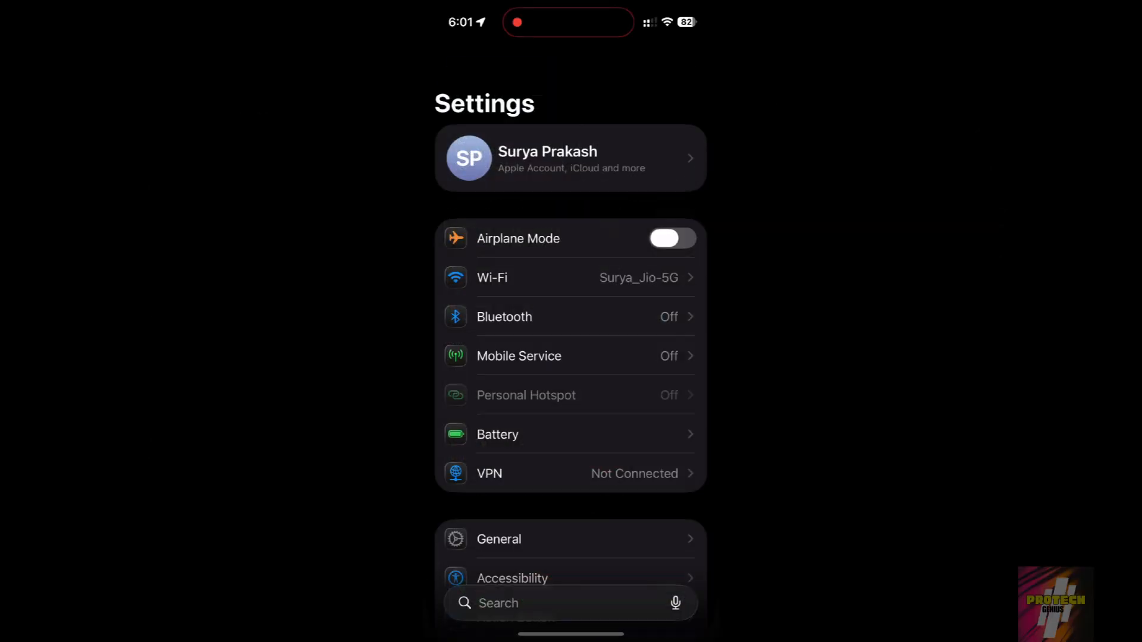
scroll(down, 3)
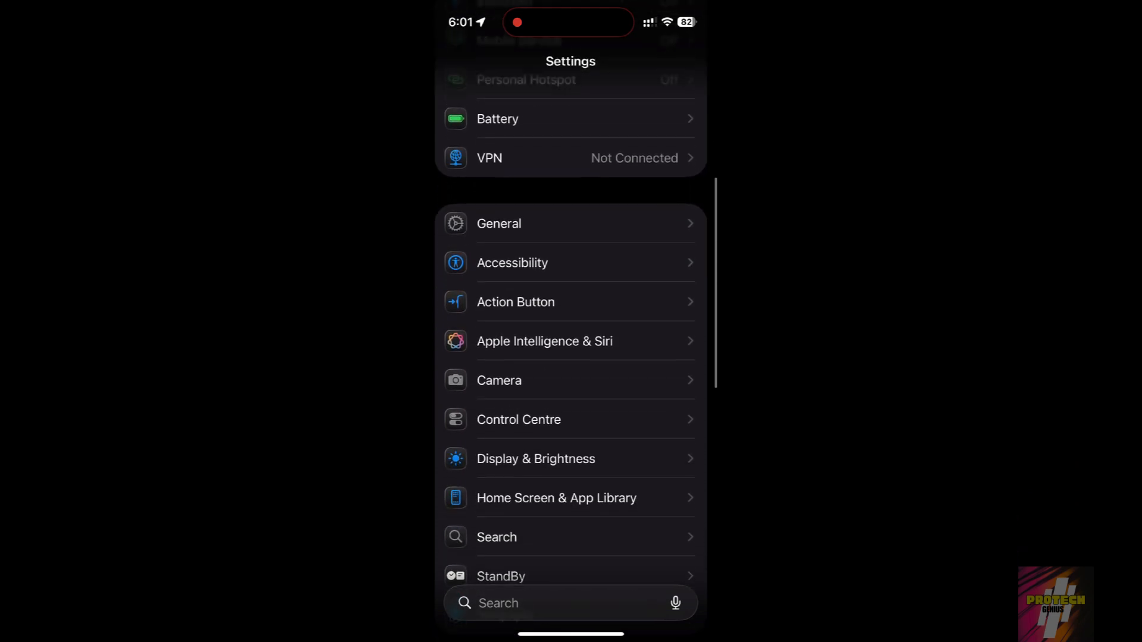
click(535, 459)
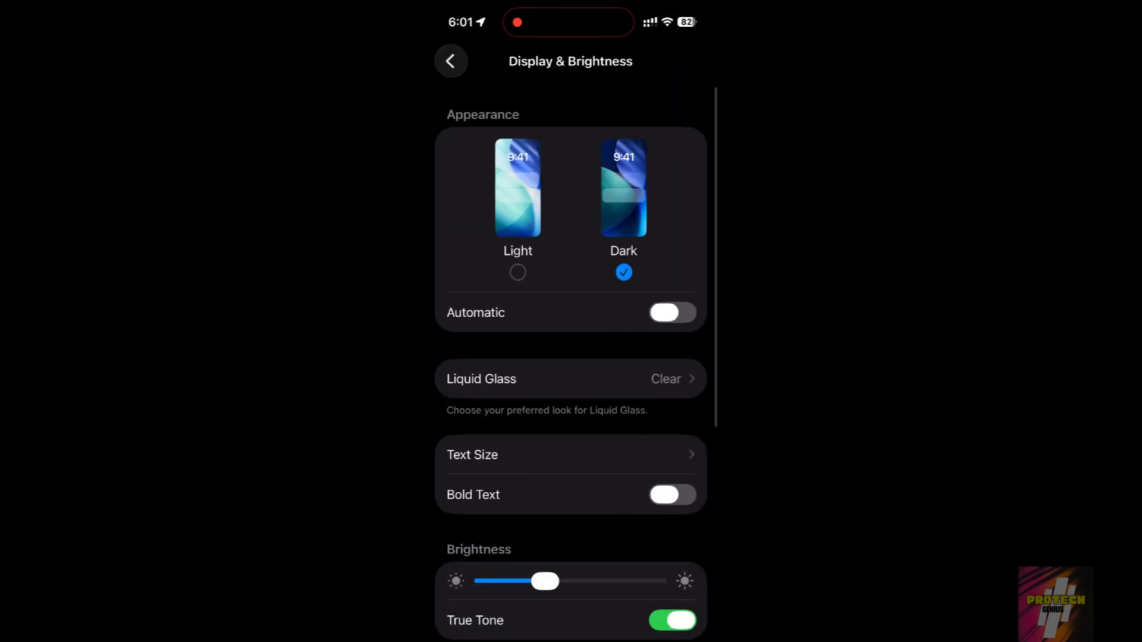
scroll(down, 3)
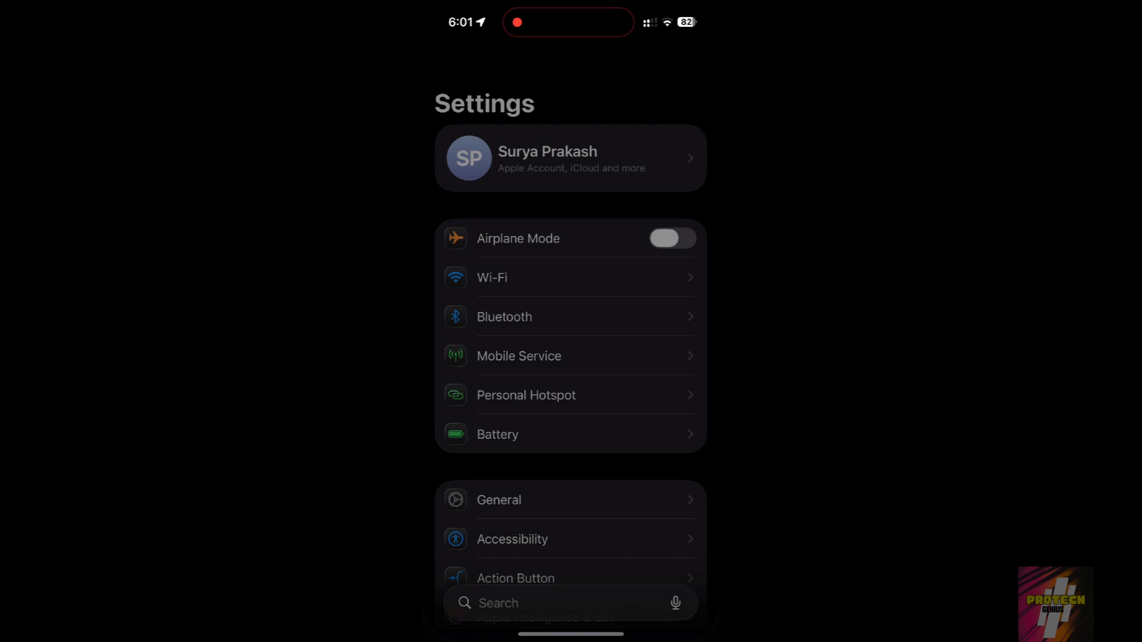
click(498, 500)
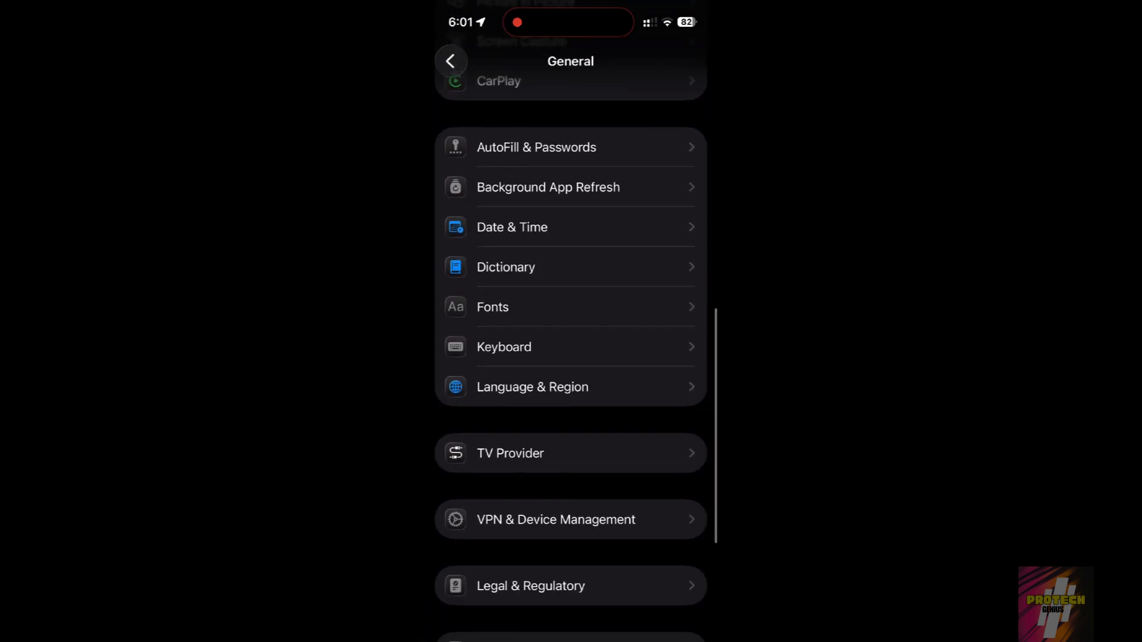
click(463, 554)
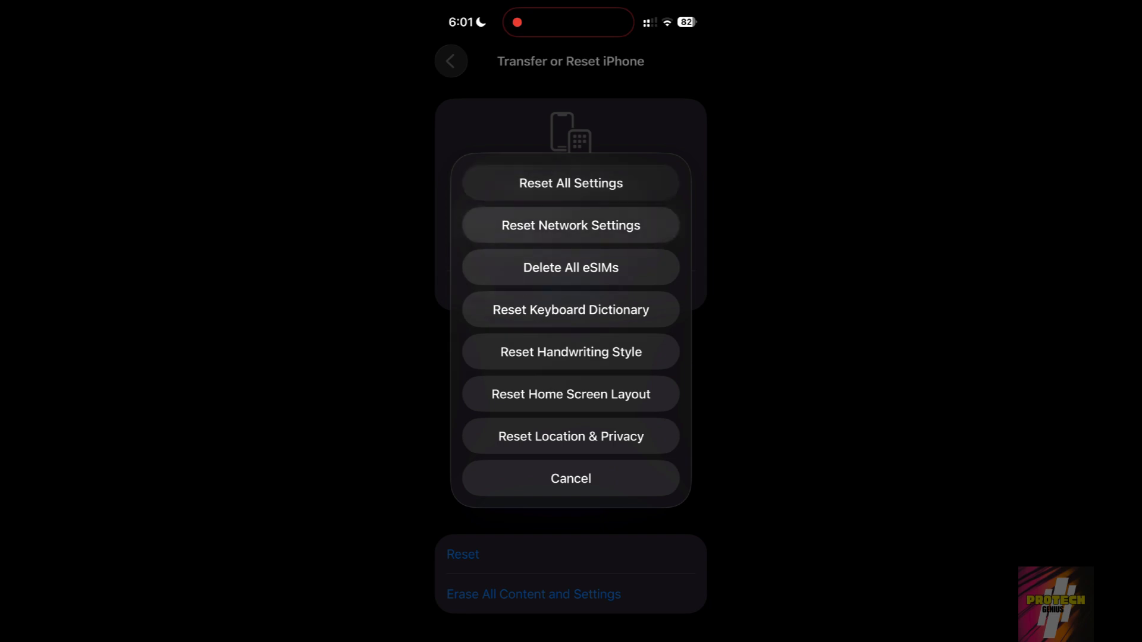
click(570, 478)
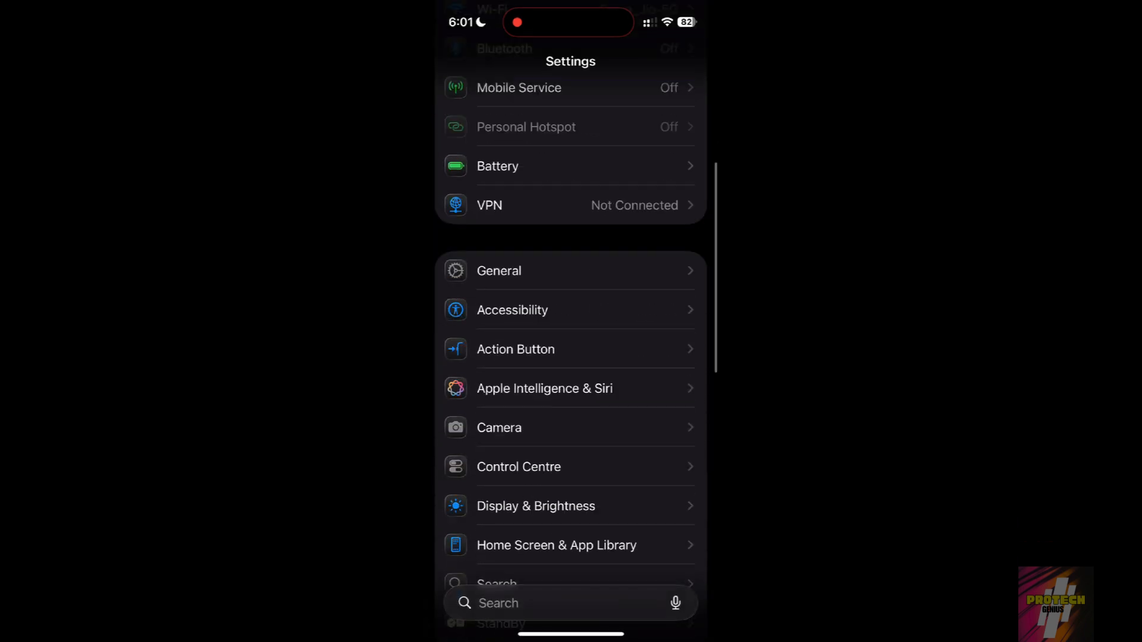
Under Sounds & Haptics, switch off keyboard feedback Sound and System Haptics
scroll(down, 3)
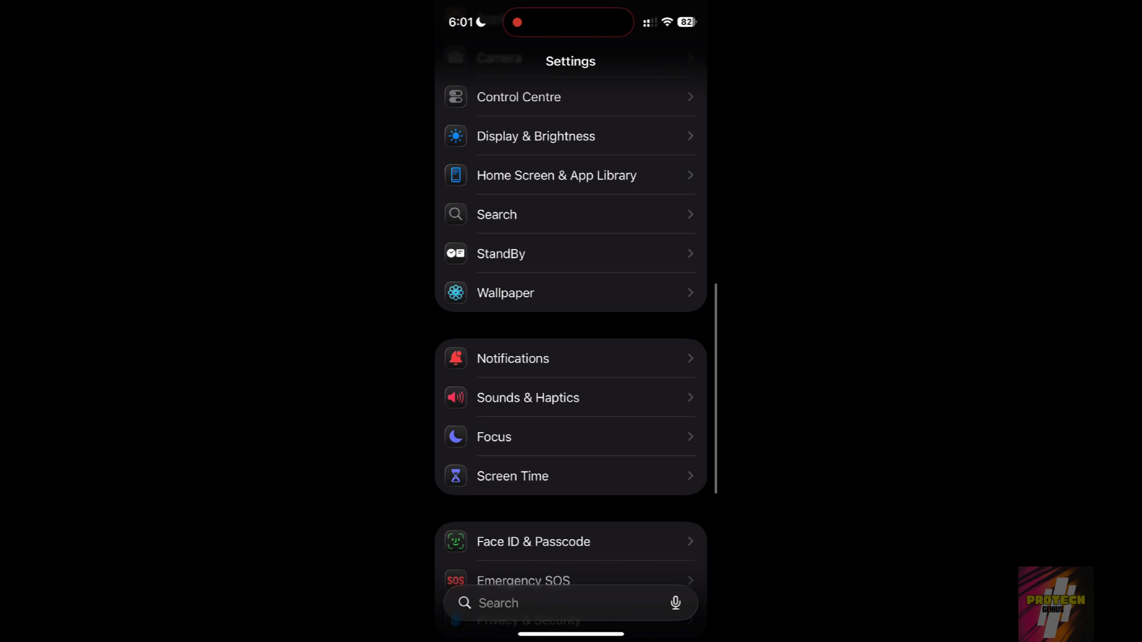
click(528, 398)
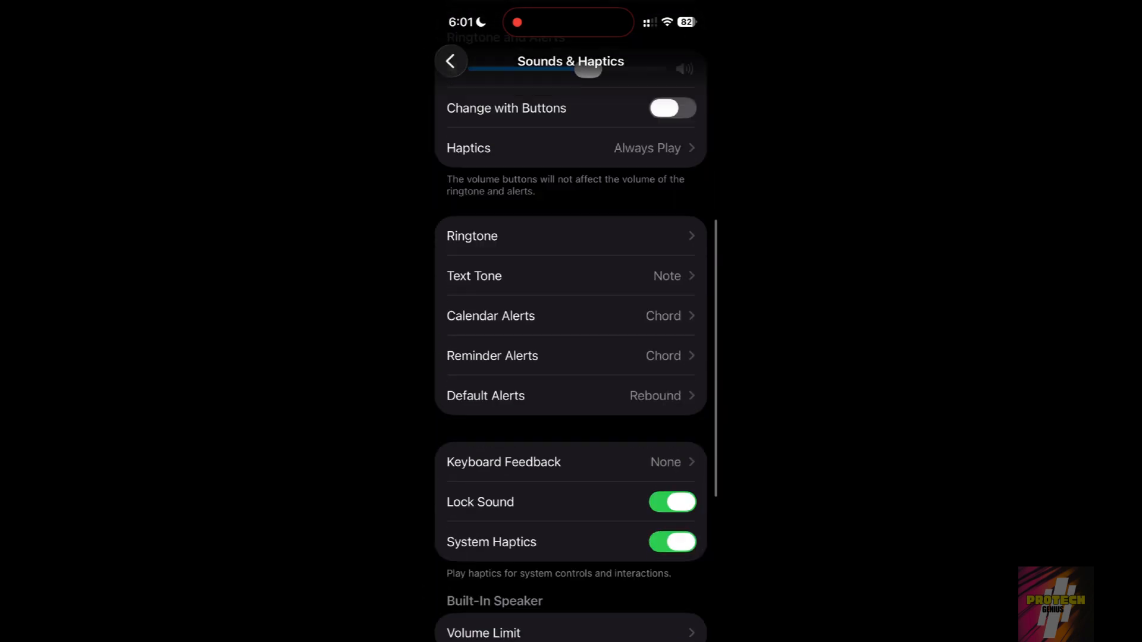
click(502, 462)
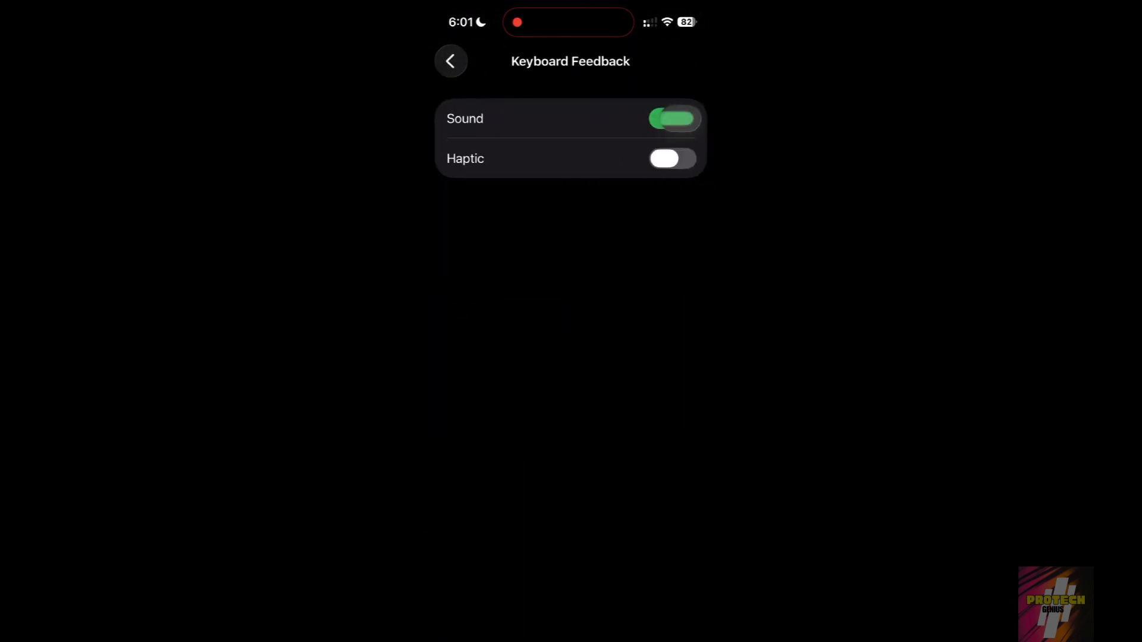
click(671, 118)
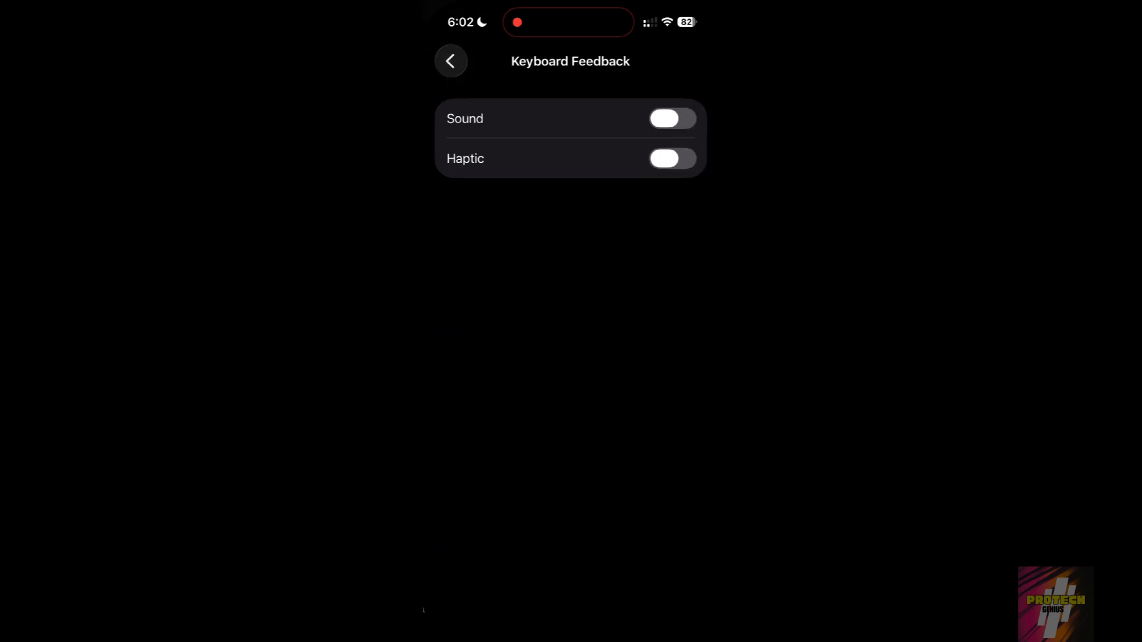
click(451, 61)
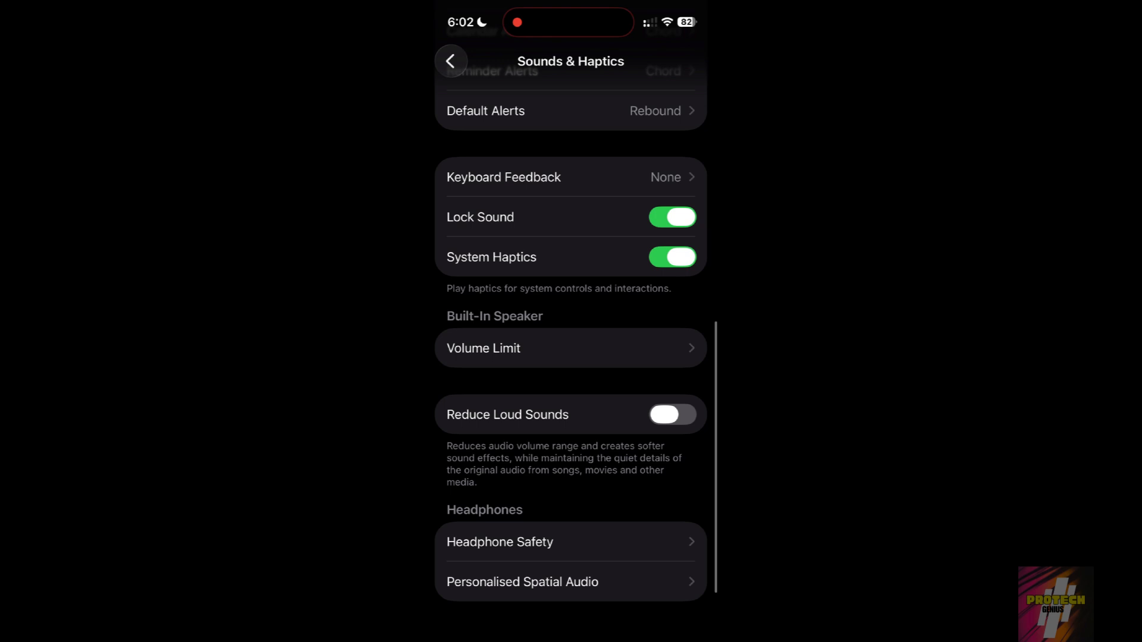
click(672, 257)
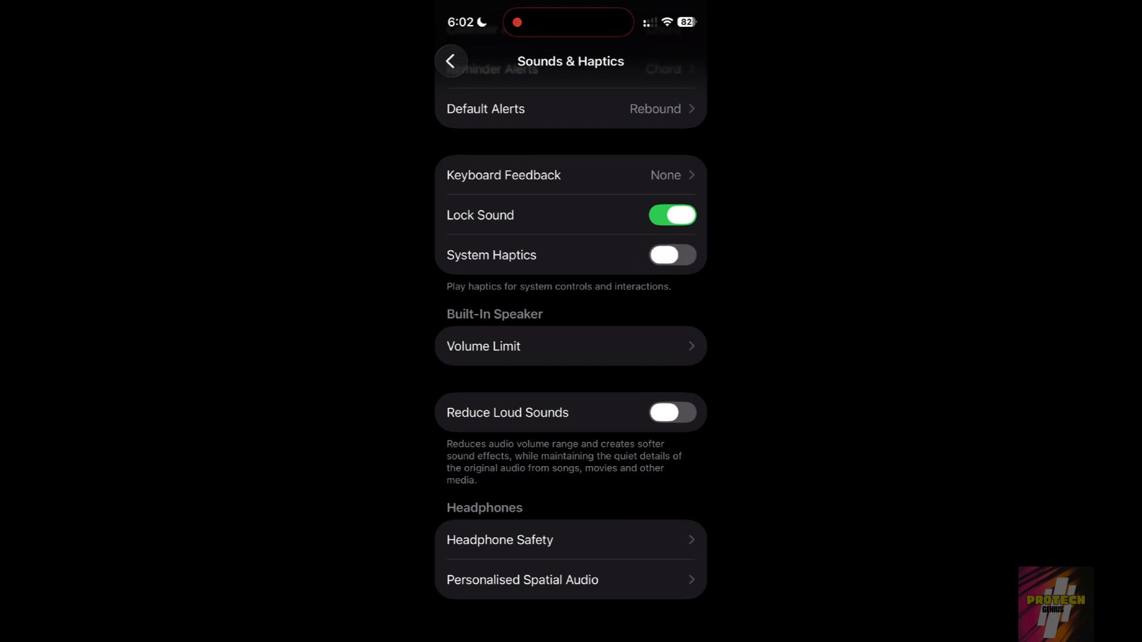
Go back to the main Settings list and open the Battery overview
scroll(down, 3)
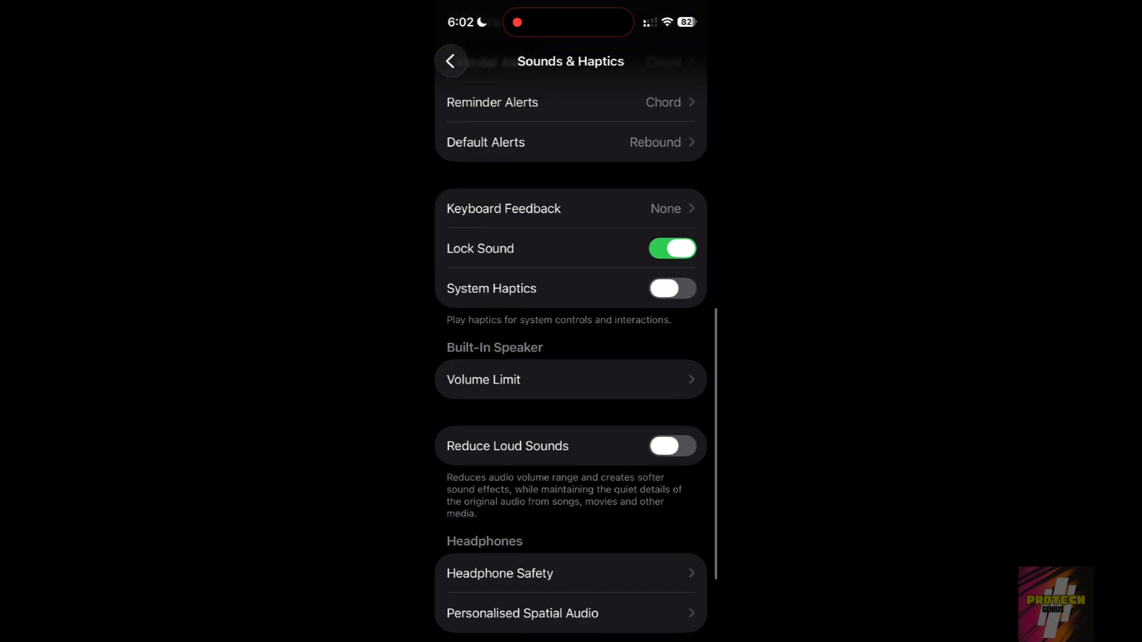
click(451, 61)
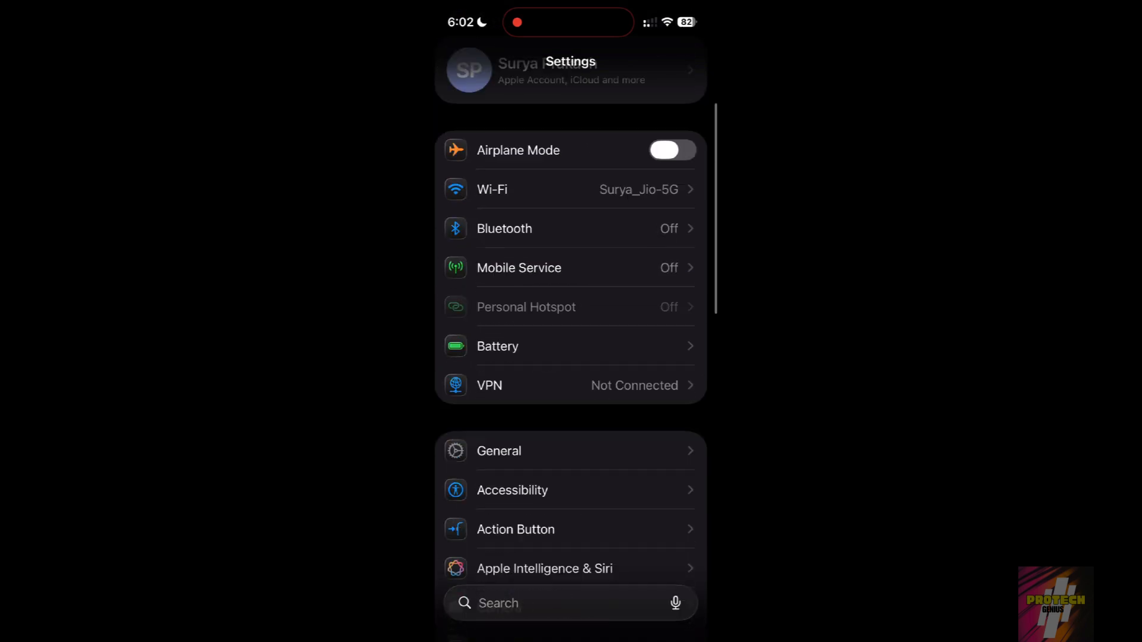
click(497, 346)
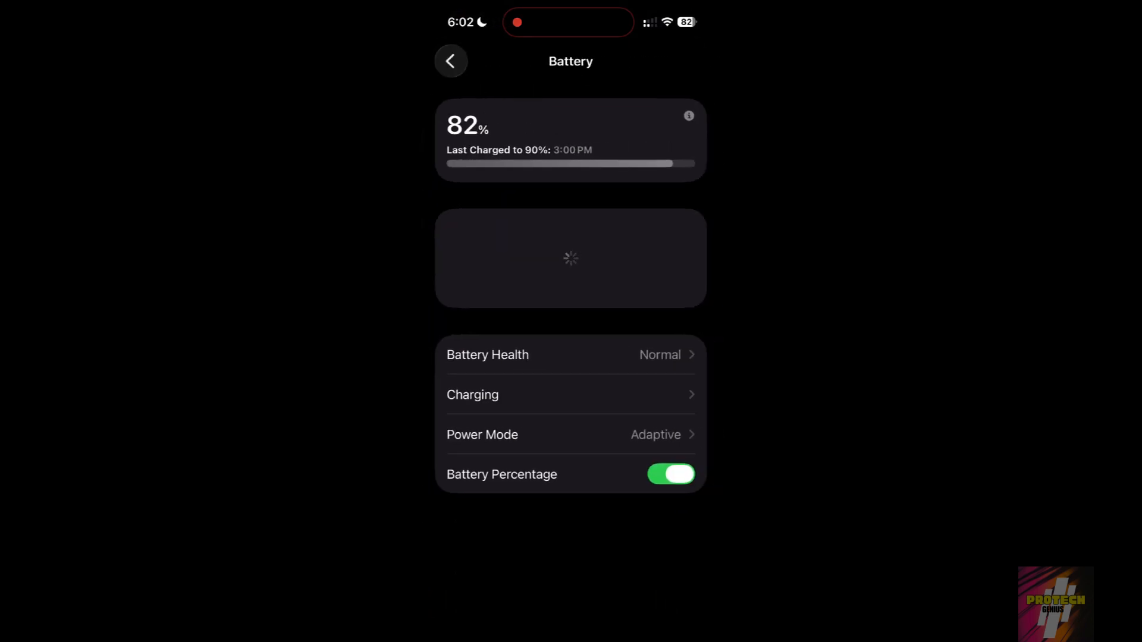